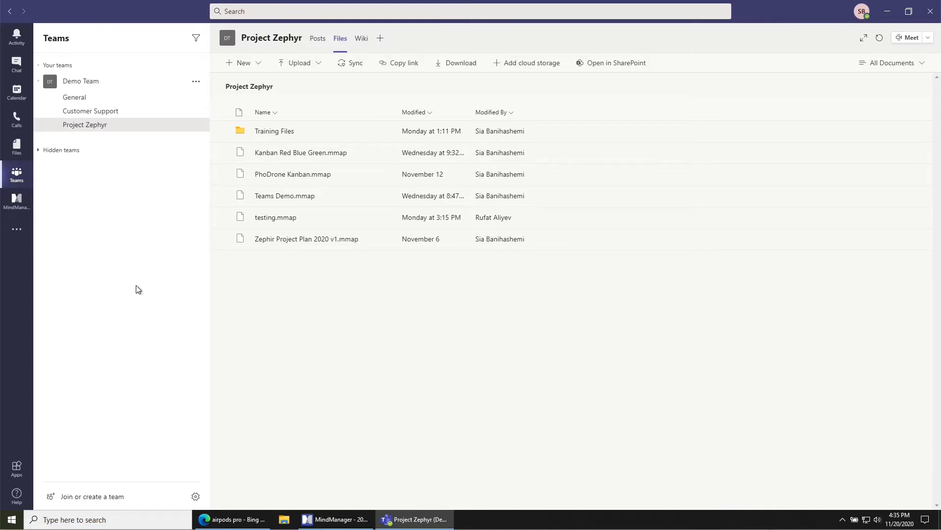
mouse_move(81, 81)
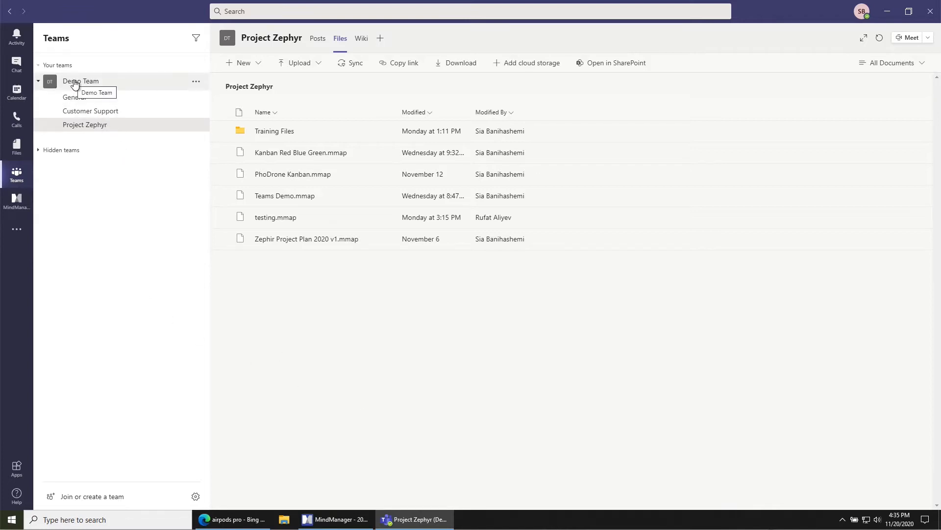
mouse_move(110, 129)
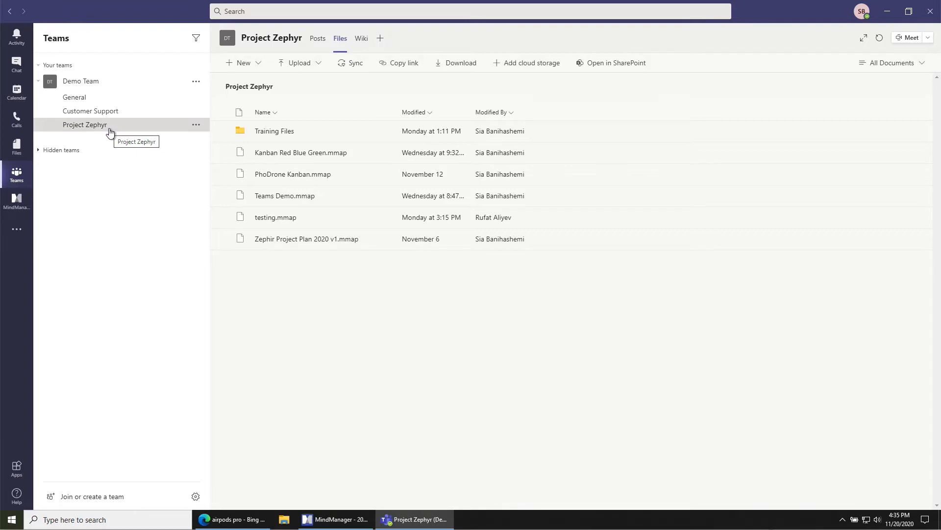
mouse_move(273, 292)
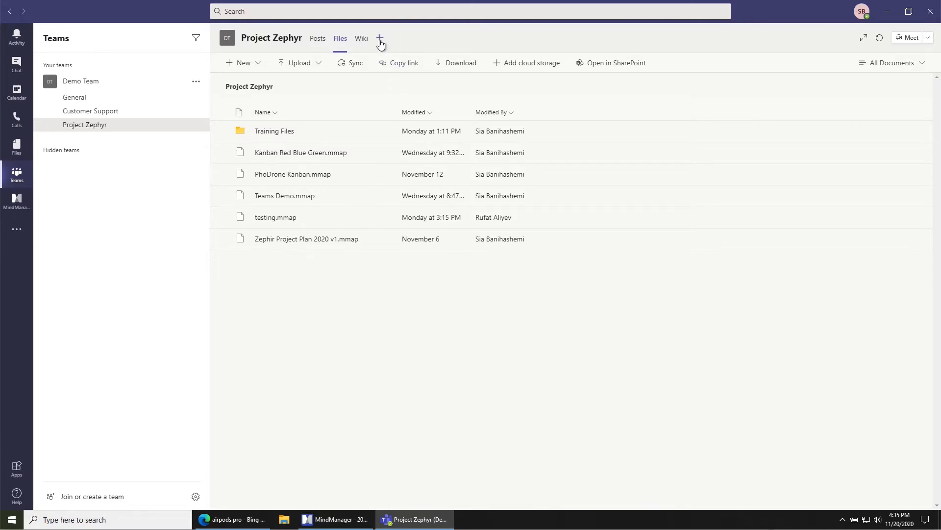
Step: Search the Add a tab apps for 'mind' and choose MindManager QA
left_click(380, 38)
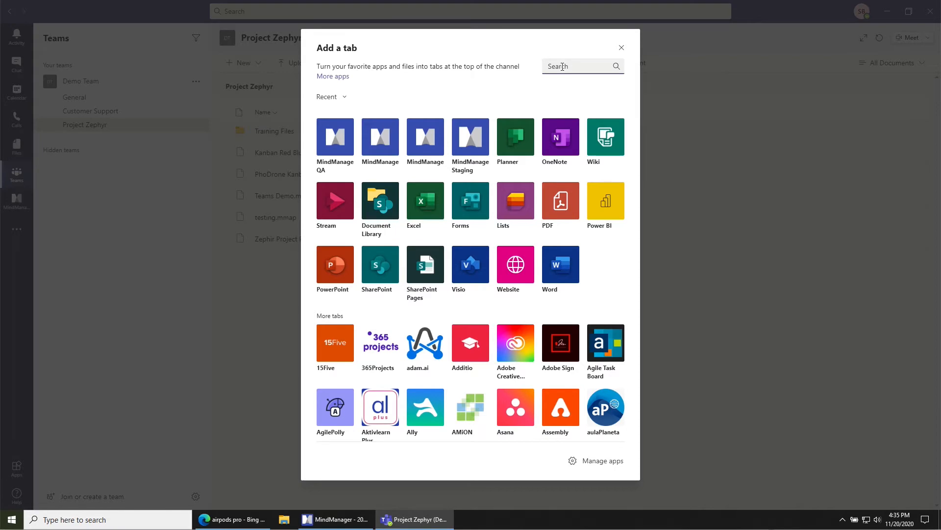
type("mind")
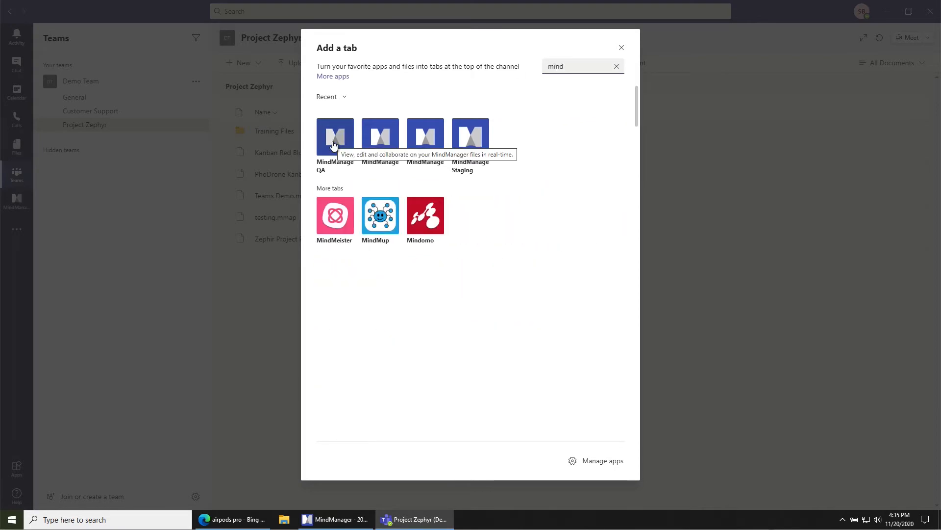
left_click(335, 133)
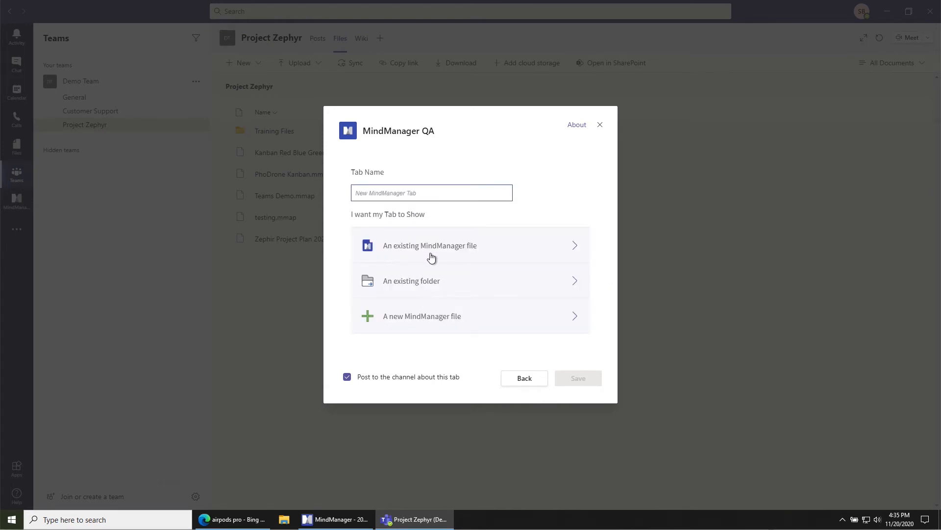
mouse_move(501, 249)
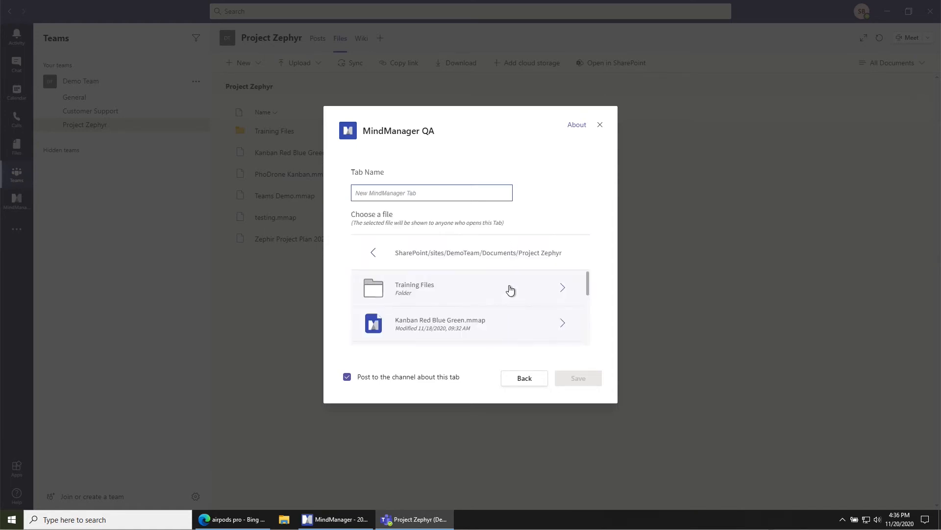
Step: Select the existing file Zephyr Project Plan 2020 v1.mmap for the tab and save
scroll("down", 3)
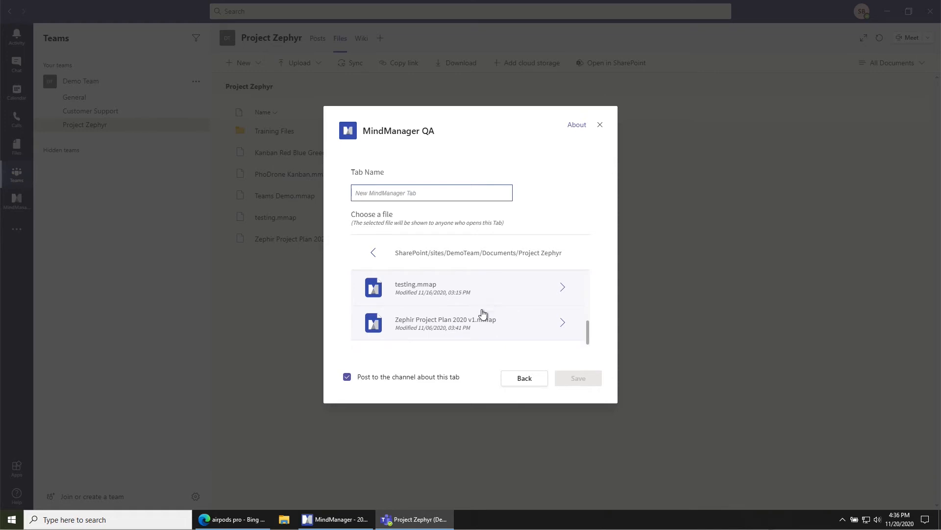
mouse_move(481, 328)
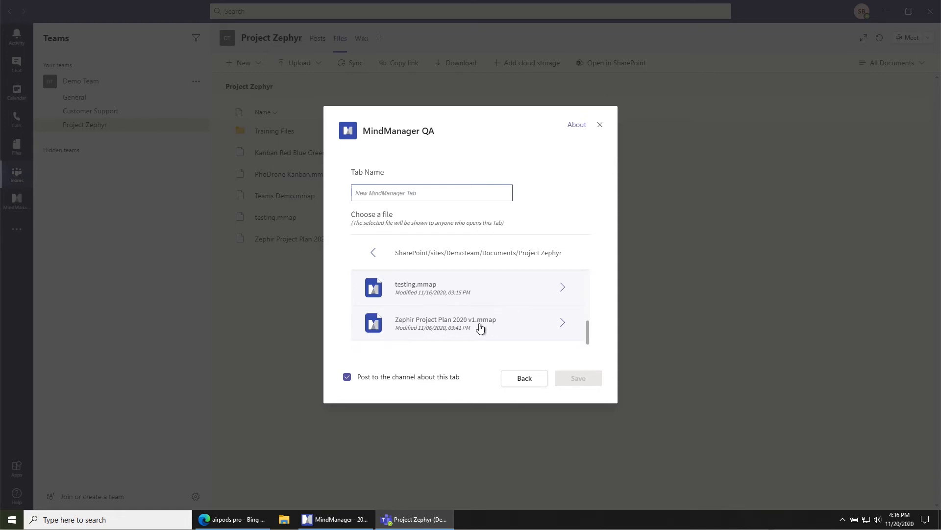
mouse_move(476, 329)
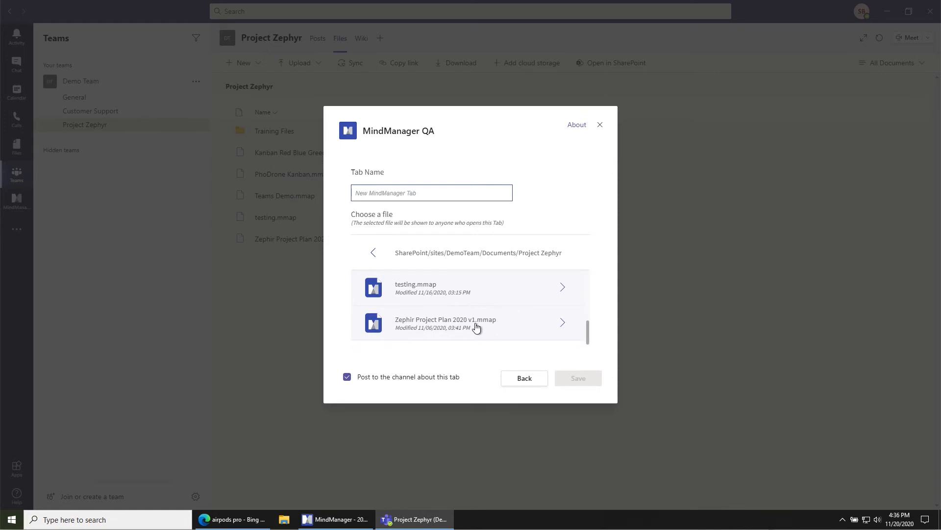
left_click(468, 323)
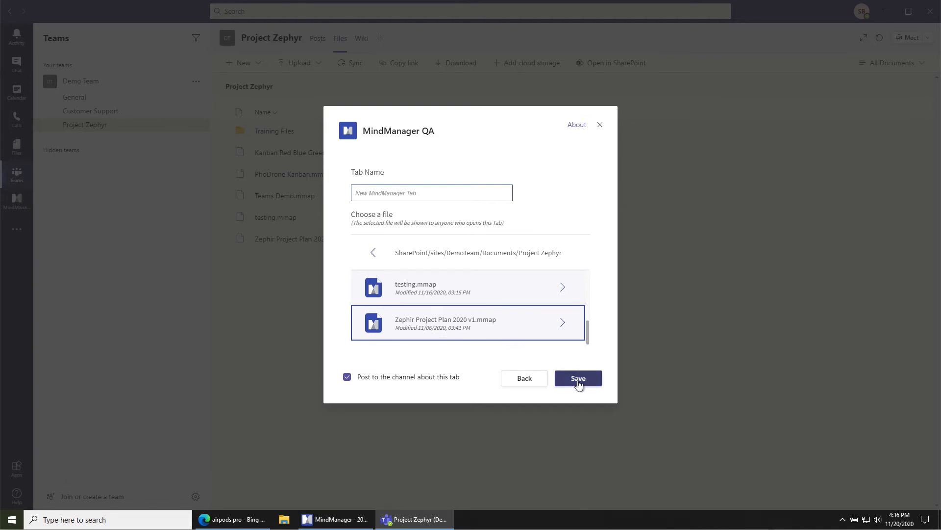
left_click(577, 377)
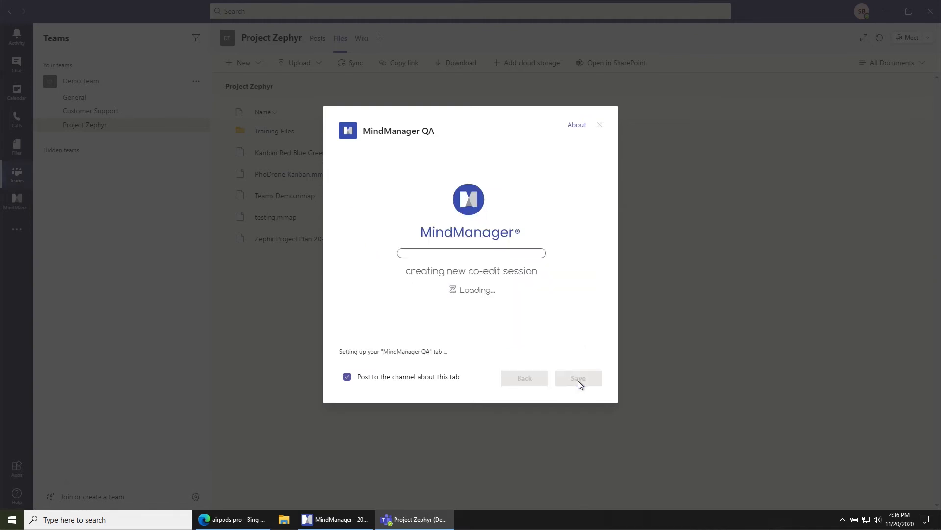
Step: Confirm the tab setup, then select the Design Team topic in the loaded map
left_click(577, 377)
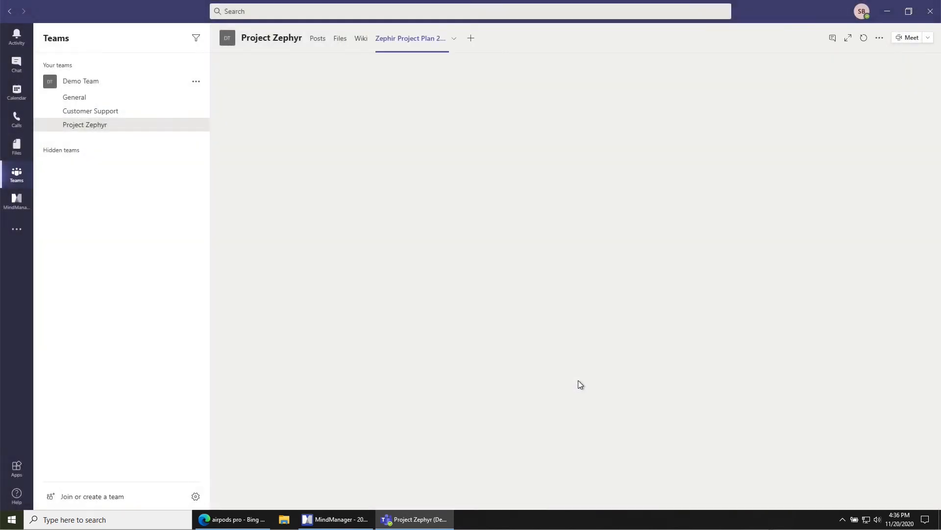
mouse_move(402, 53)
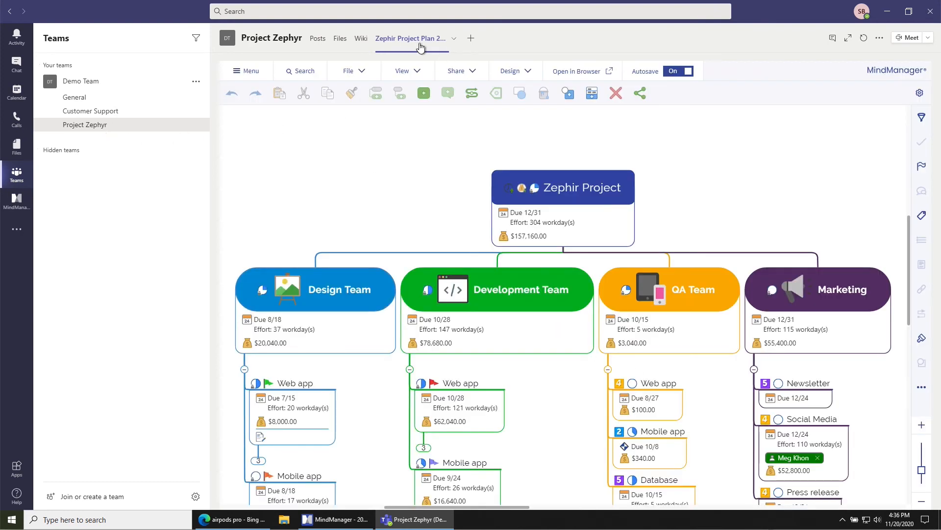
mouse_move(421, 47)
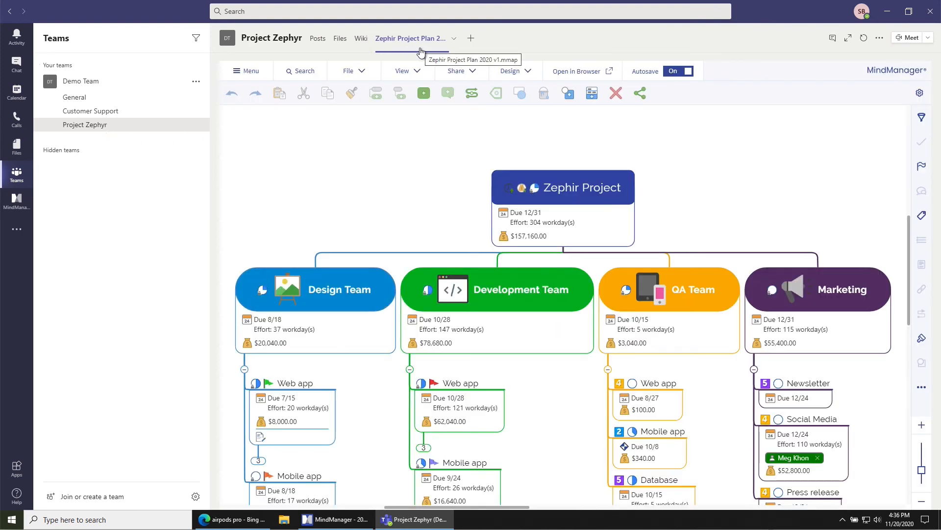
left_click(338, 289)
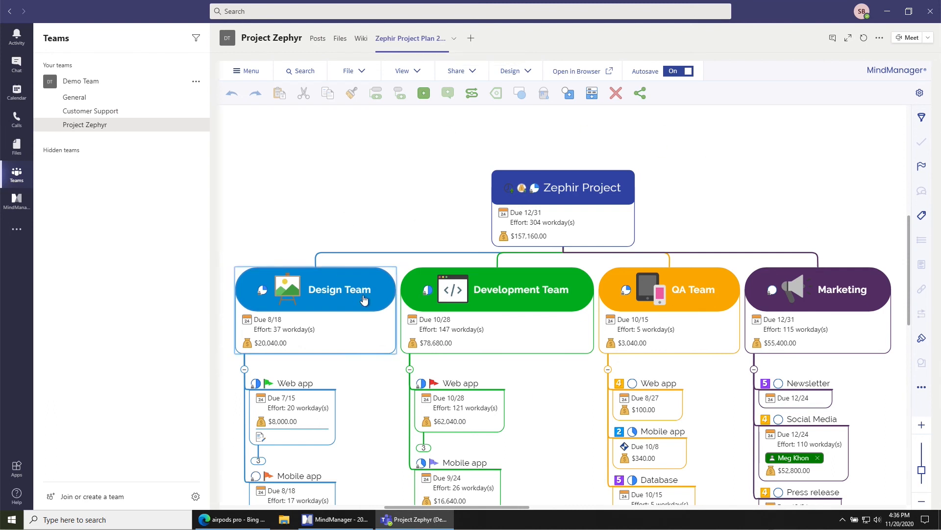
mouse_move(858, 184)
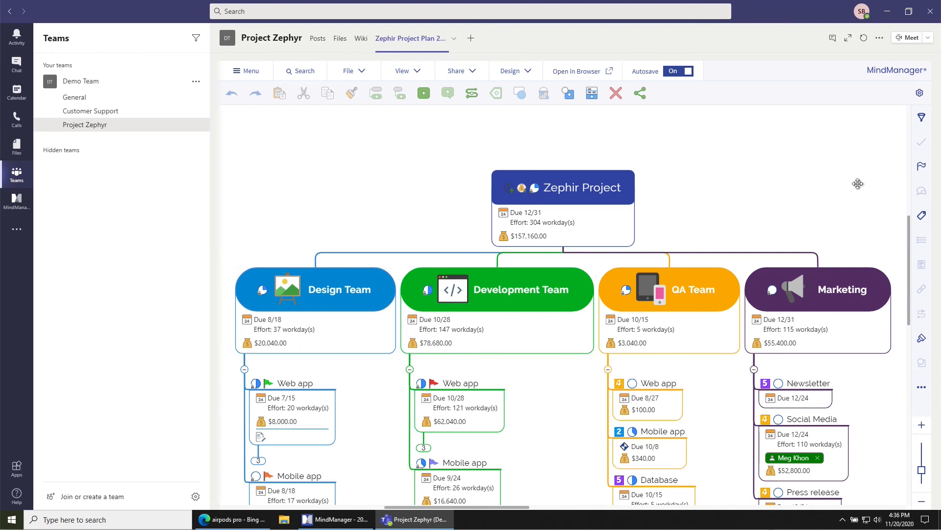